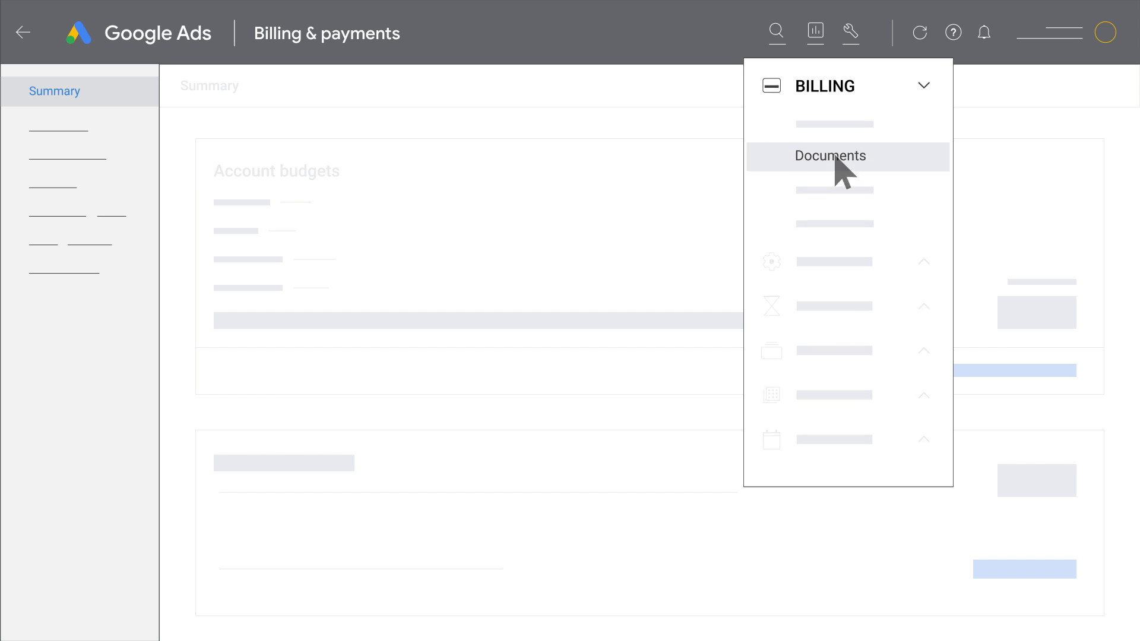
- Go to the Documents page under Billing from the Tools menu
left_click(829, 156)
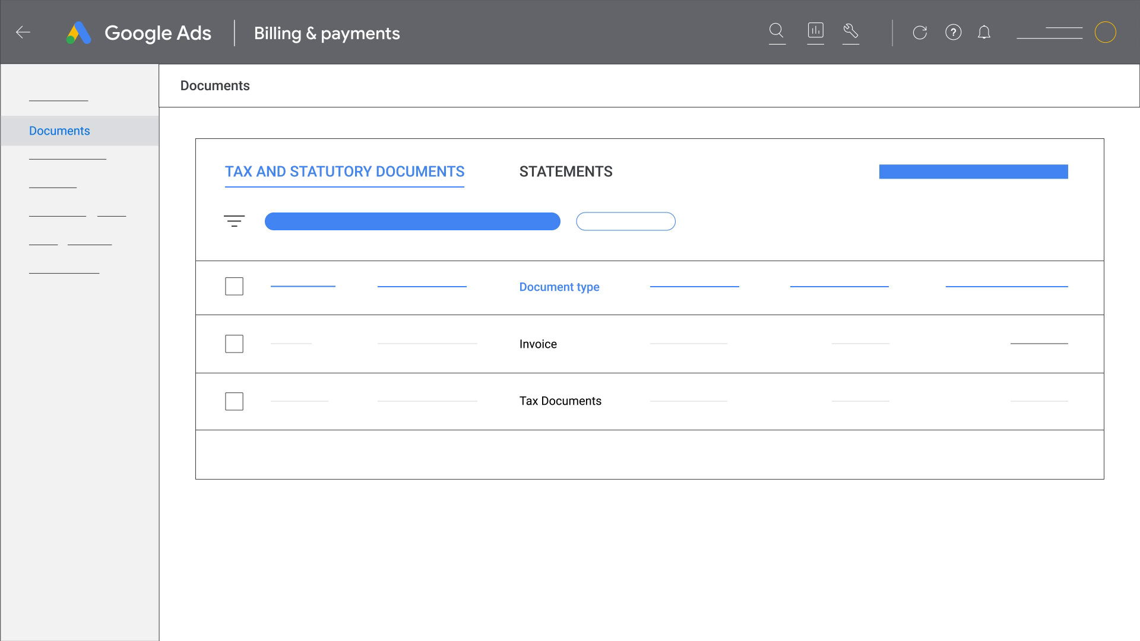
- Filter the Statements list by the document type 'All invoices and memos'
left_click(343, 171)
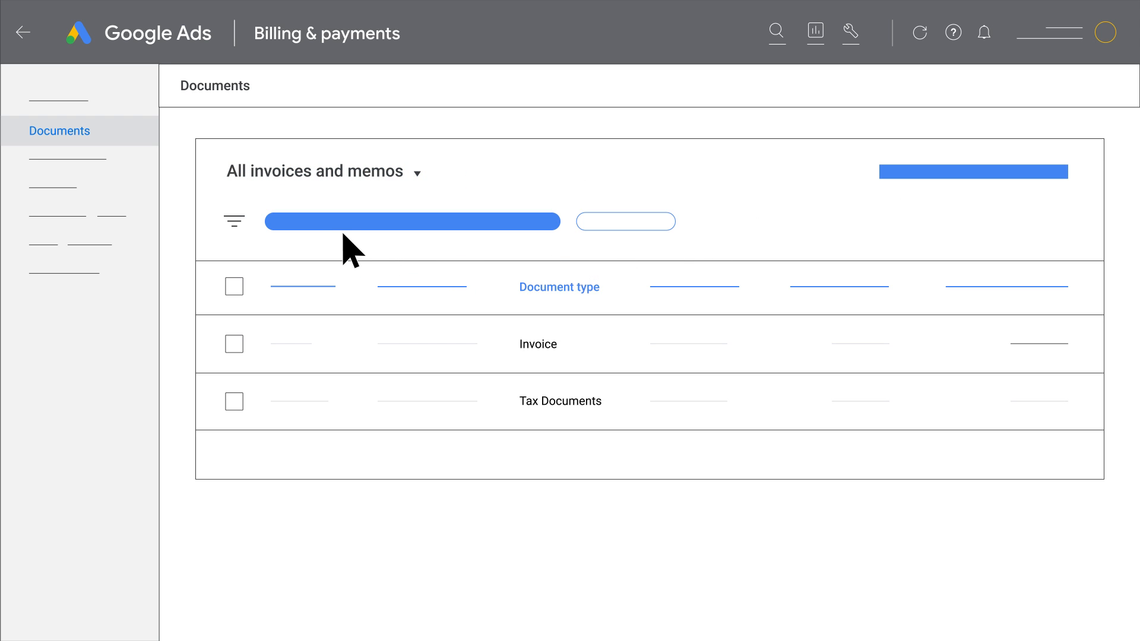
left_click(322, 171)
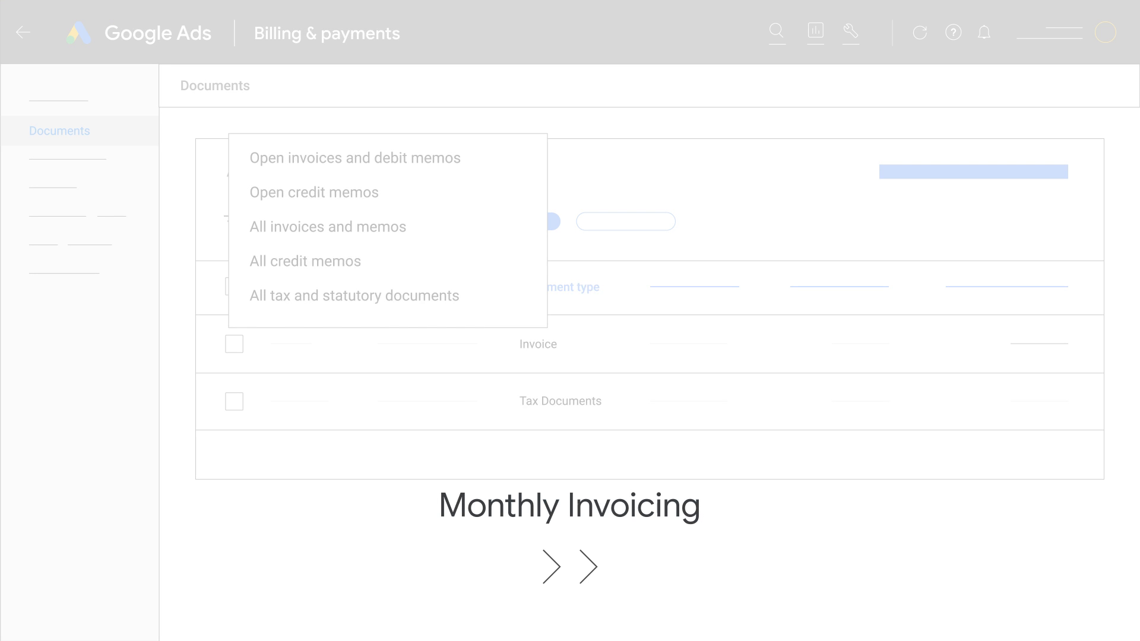
left_click(328, 225)
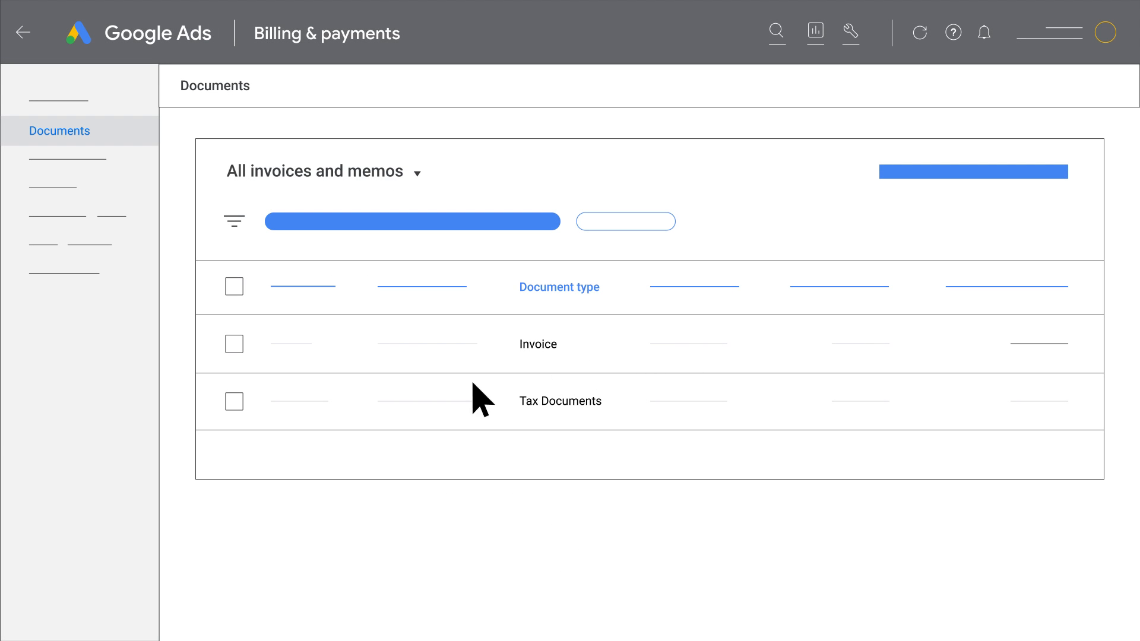
- Tick the checkbox on the Invoice row of the documents list
left_click(234, 344)
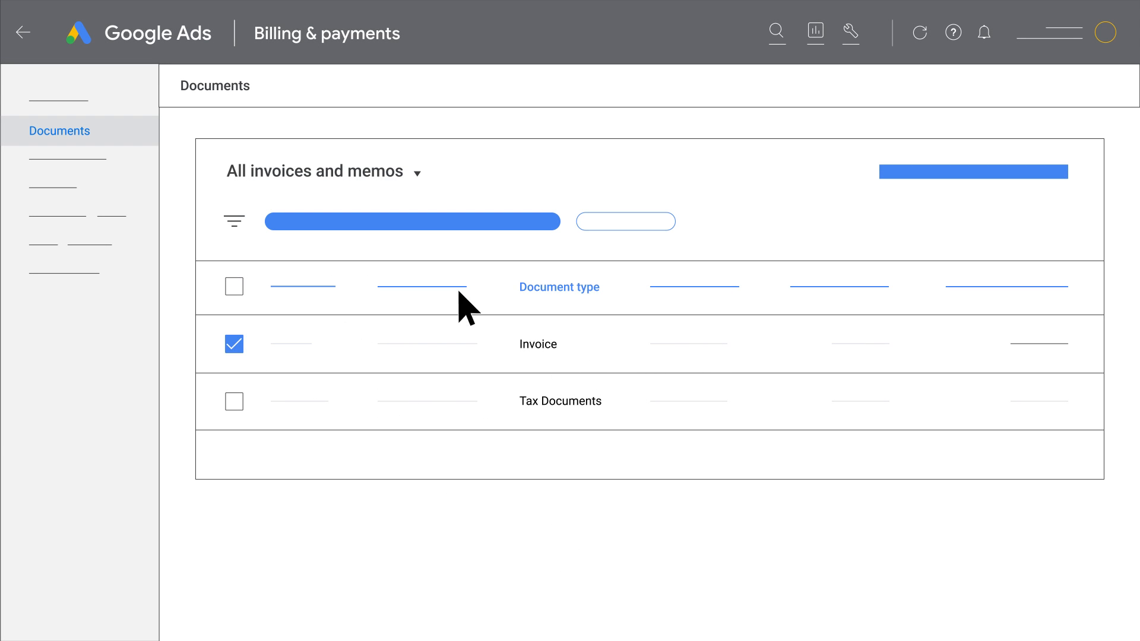
mouse_move(974, 173)
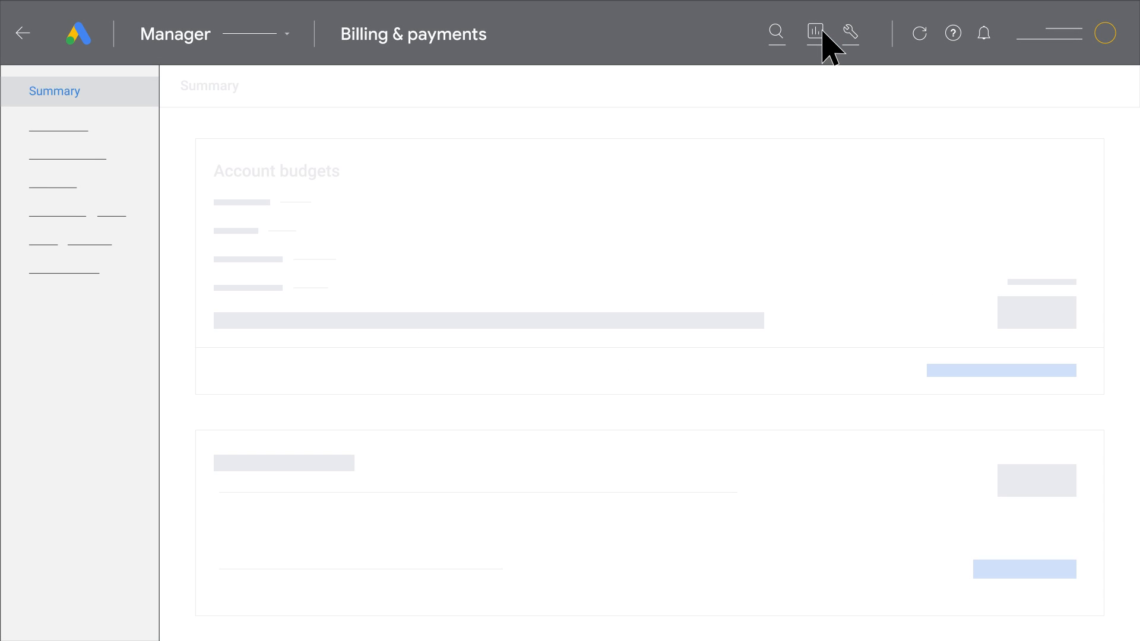
mouse_move(270, 40)
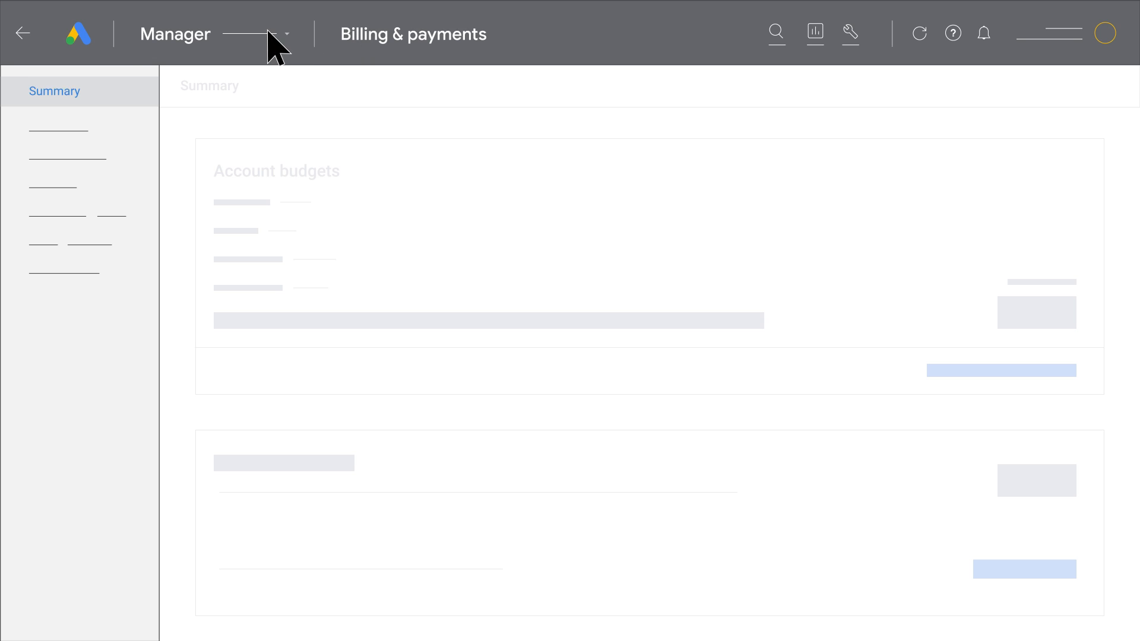
- Switch from the Manager account to 'My account 3' via the account selector
left_click(286, 35)
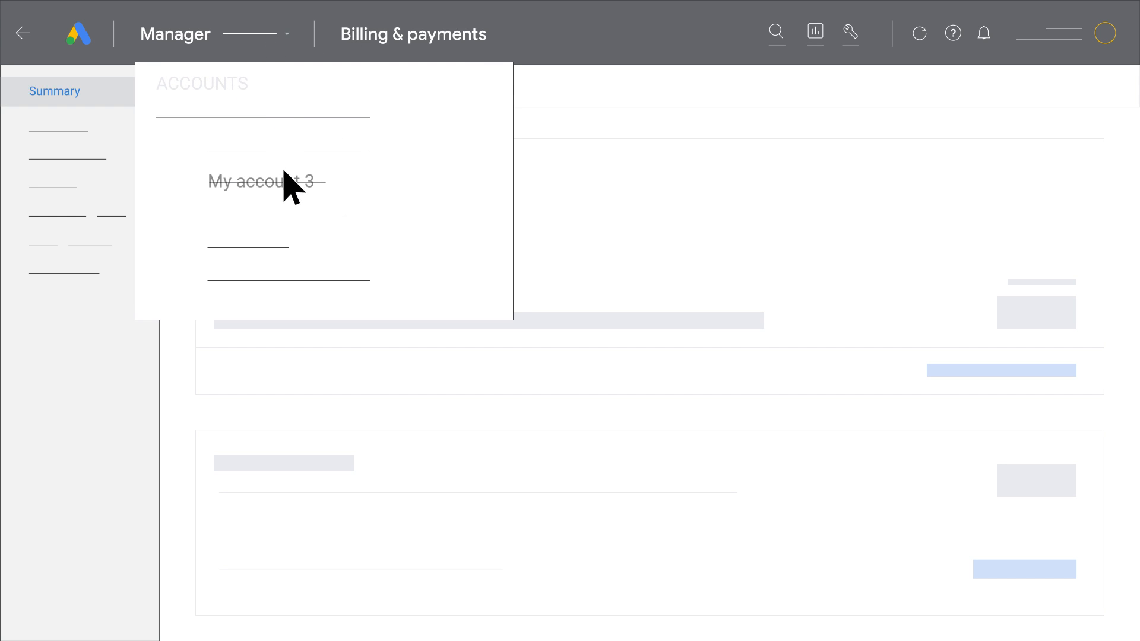
left_click(264, 181)
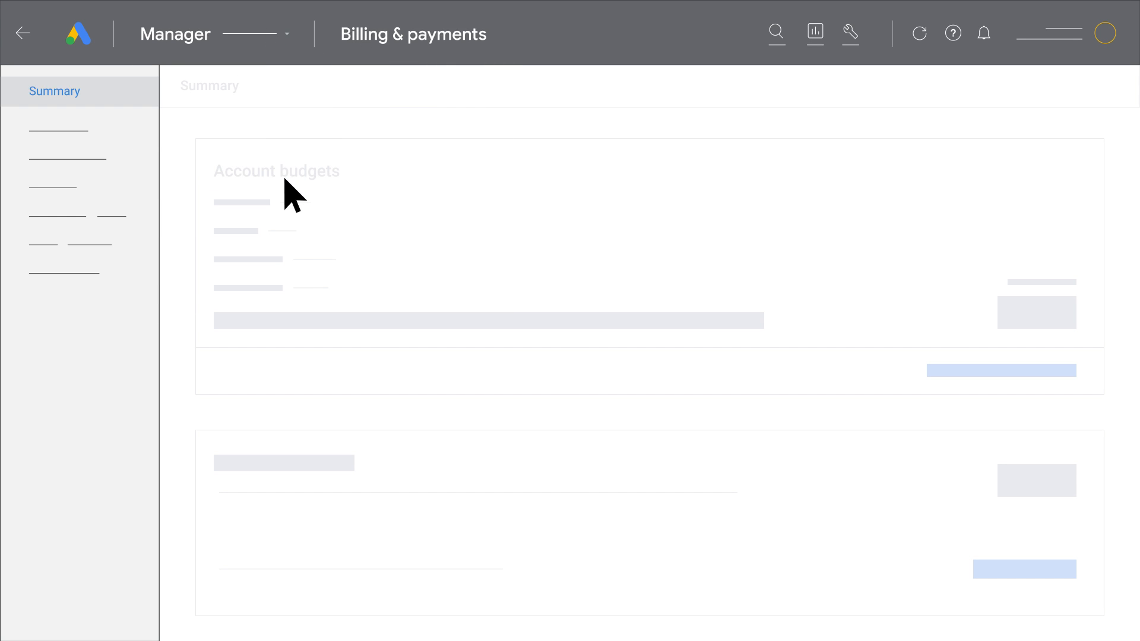
mouse_move(861, 44)
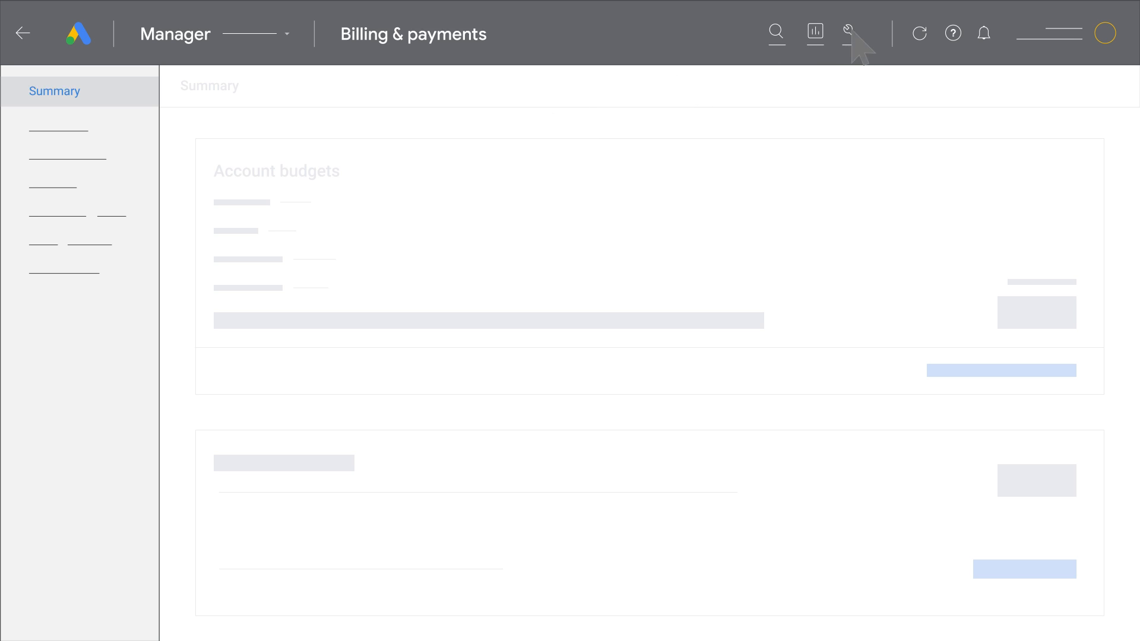
- Go to this account's billing Documents page listing its invoices and memos
left_click(849, 33)
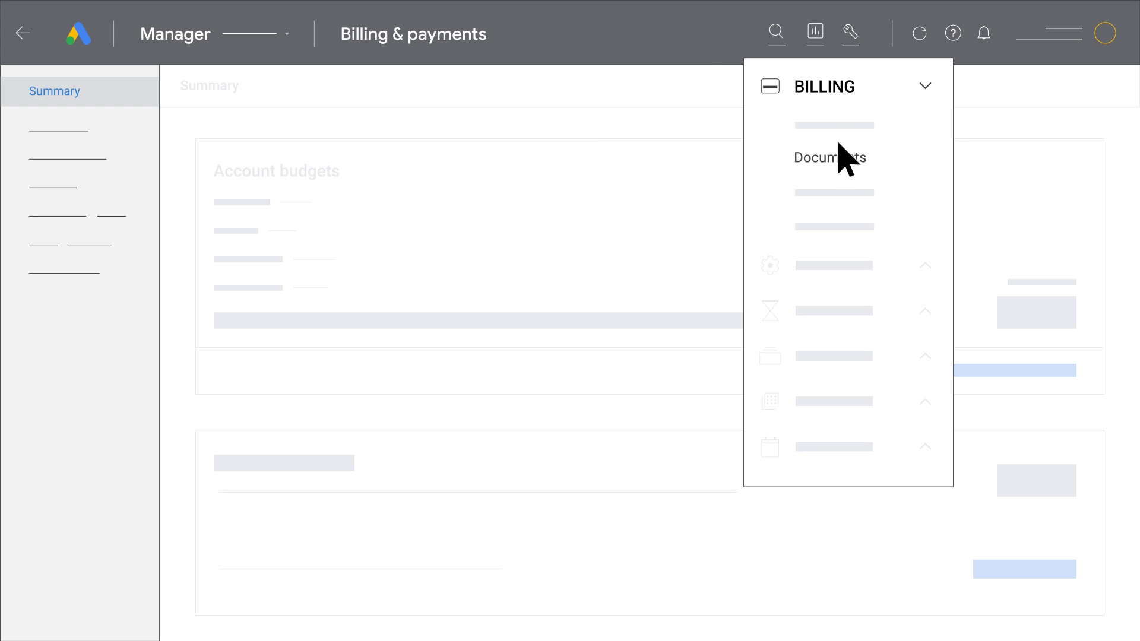
left_click(830, 158)
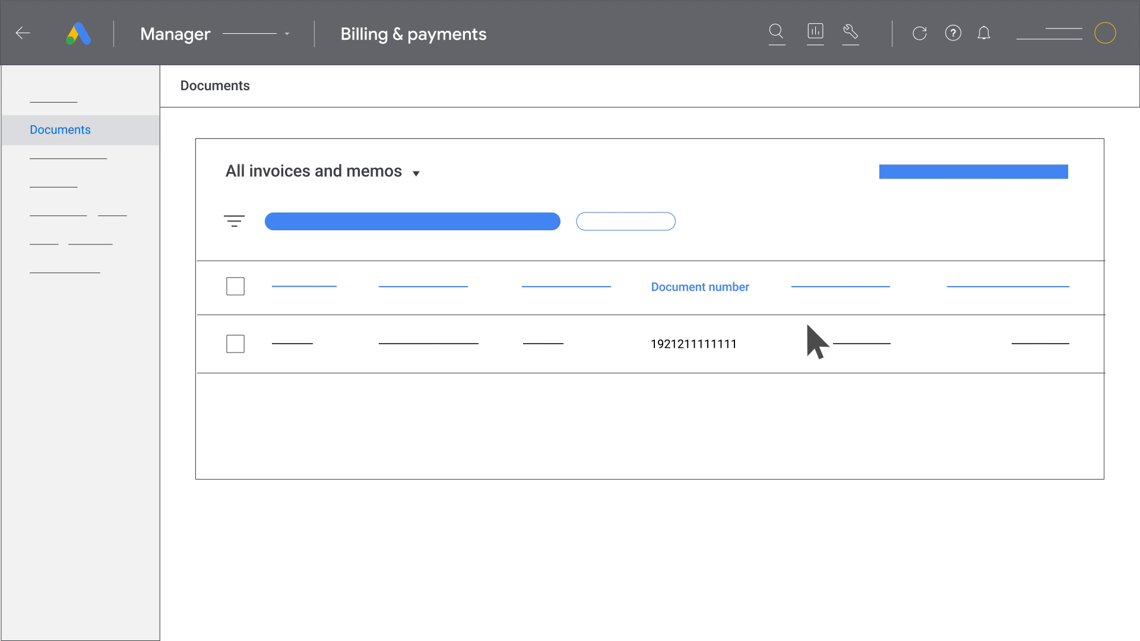
left_click(235, 344)
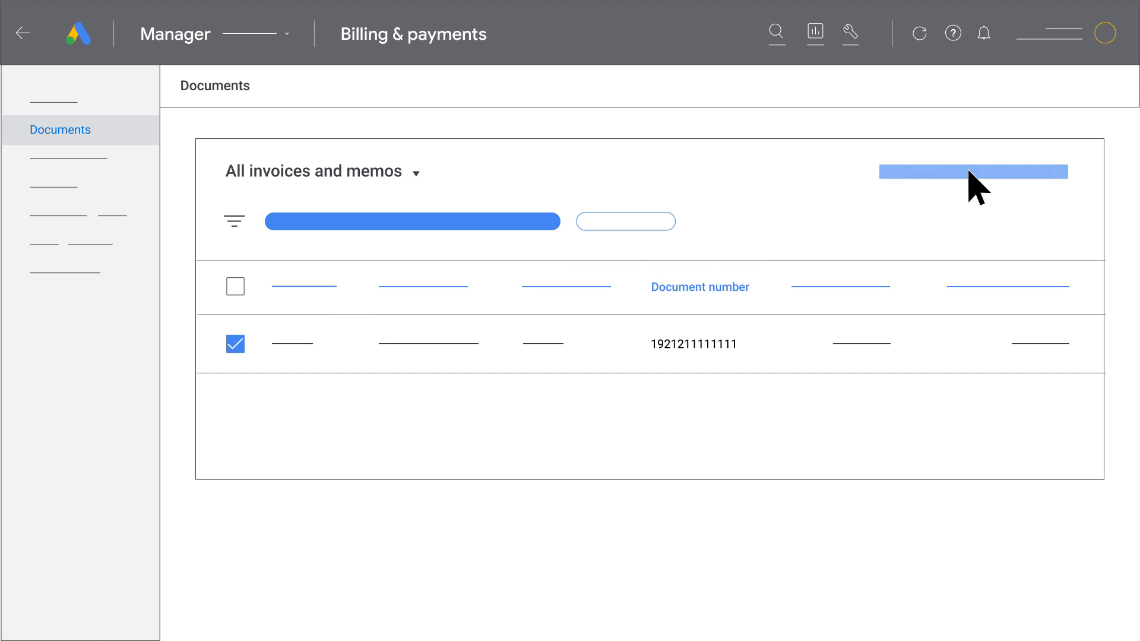
left_click(974, 174)
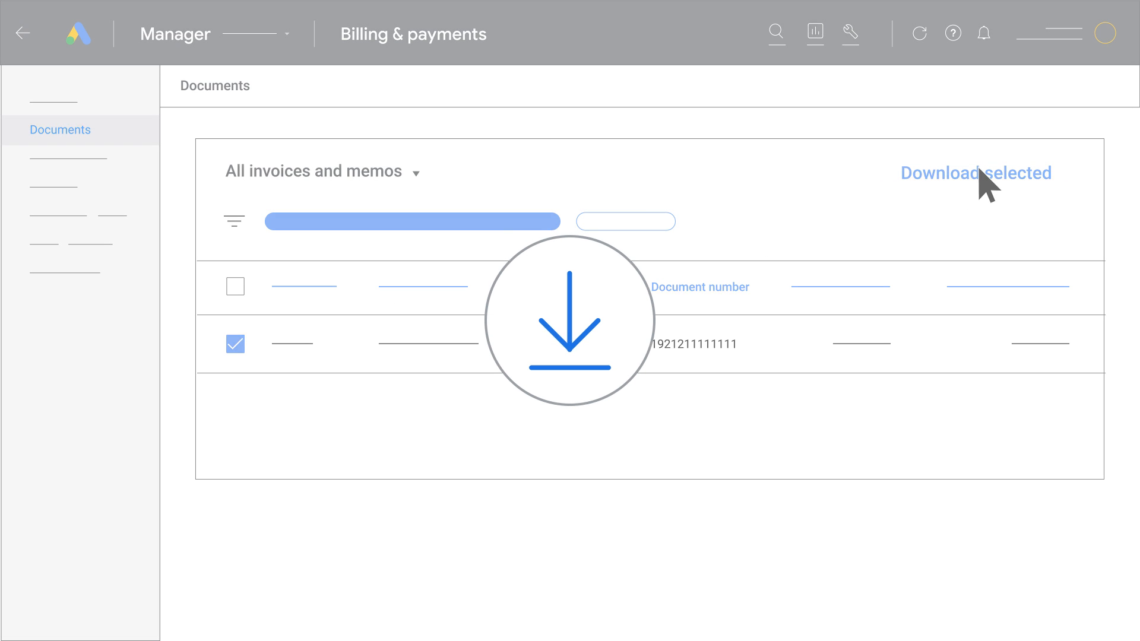